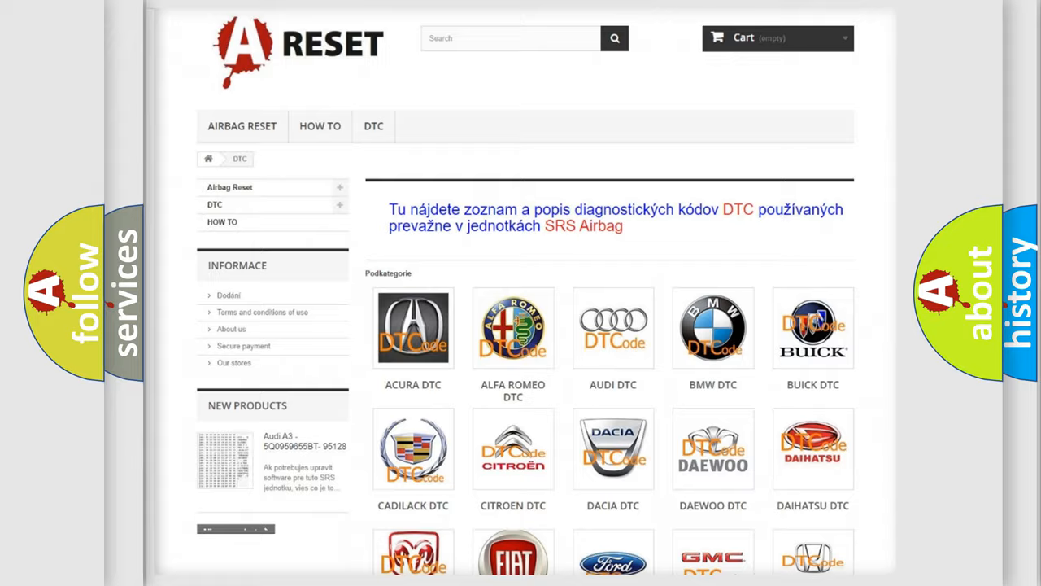
Step: Scroll down the Lincoln DTC page to view airbag codes such as B0001:13 and B0002:12
scroll("down", 3)
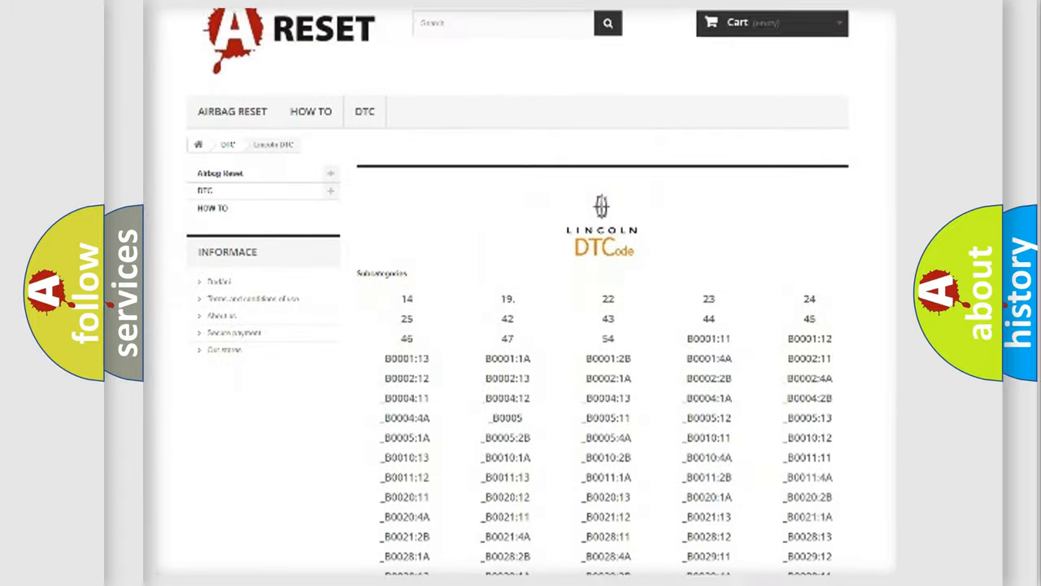
Step: Scroll past the Lincoln code list and advance to the HEX slide mapping C196 to U0196
scroll("down", 3)
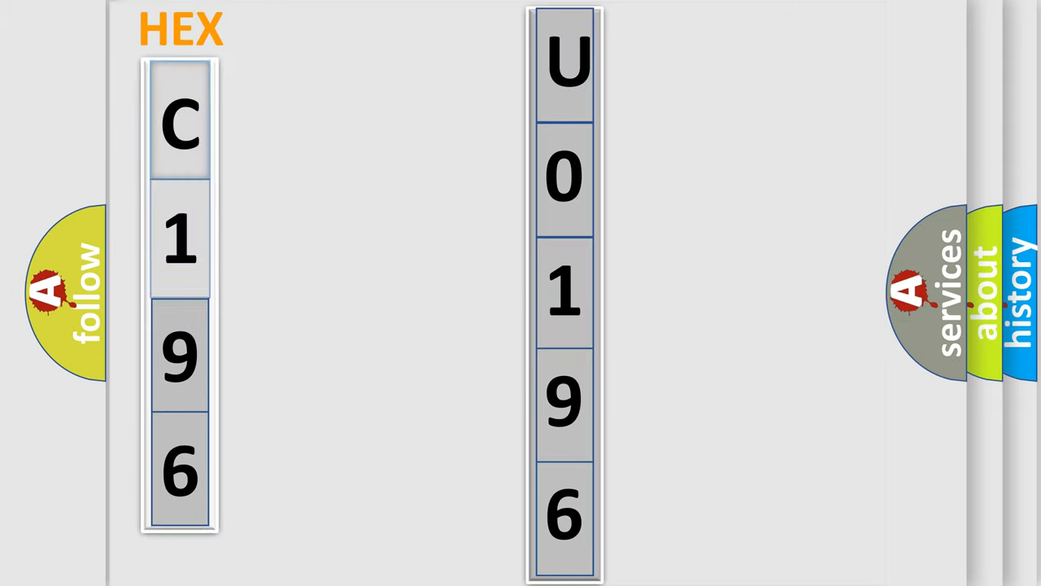
left_click(179, 122)
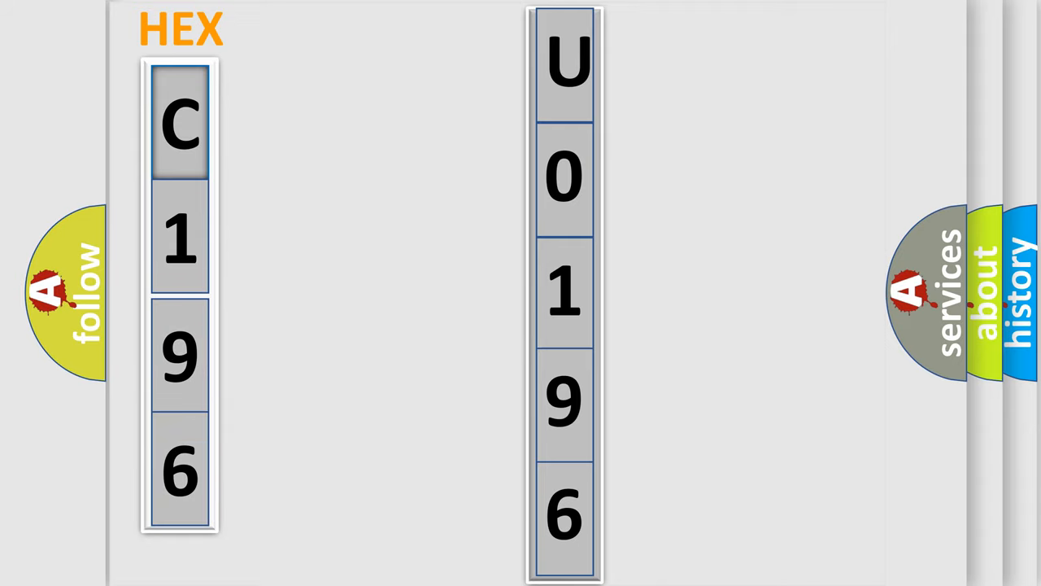